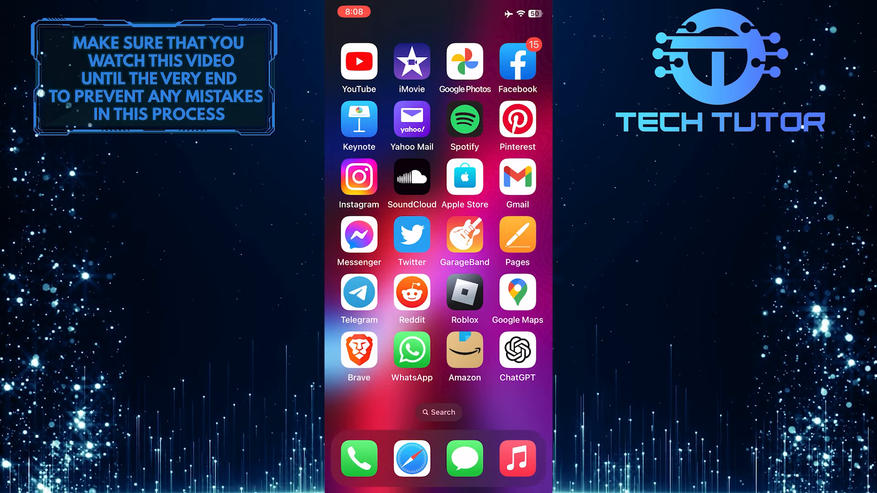
Launch the Amazon shopping app from the iOS Home Screen.
left_click(464, 351)
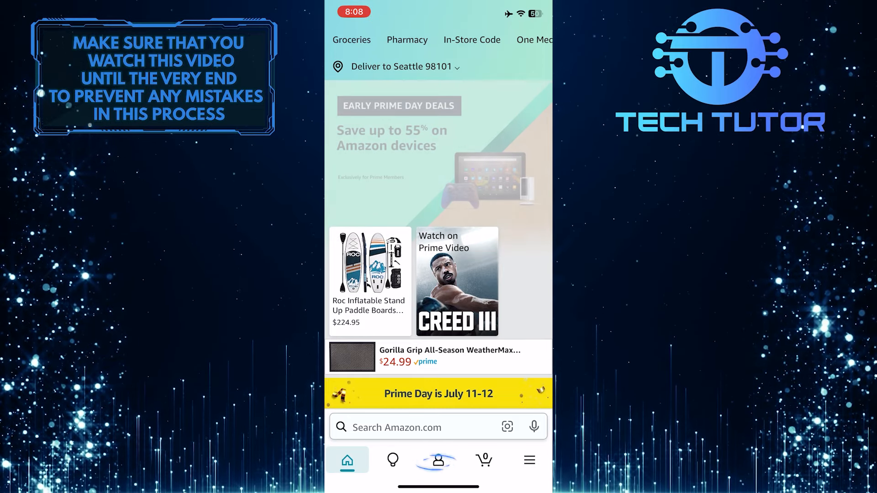
Switch from the store home to the account (profile) page.
left_click(438, 460)
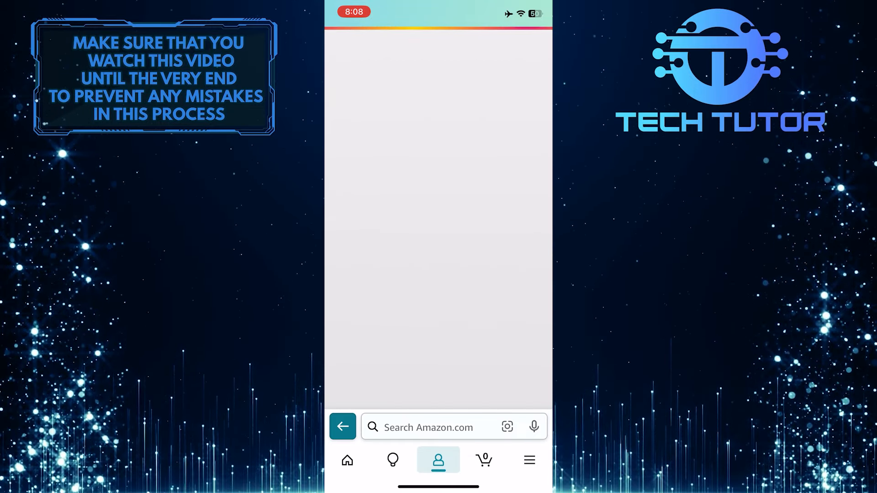
Reach the Login & Security page listing name, email, mobile number and password.
left_click(437, 460)
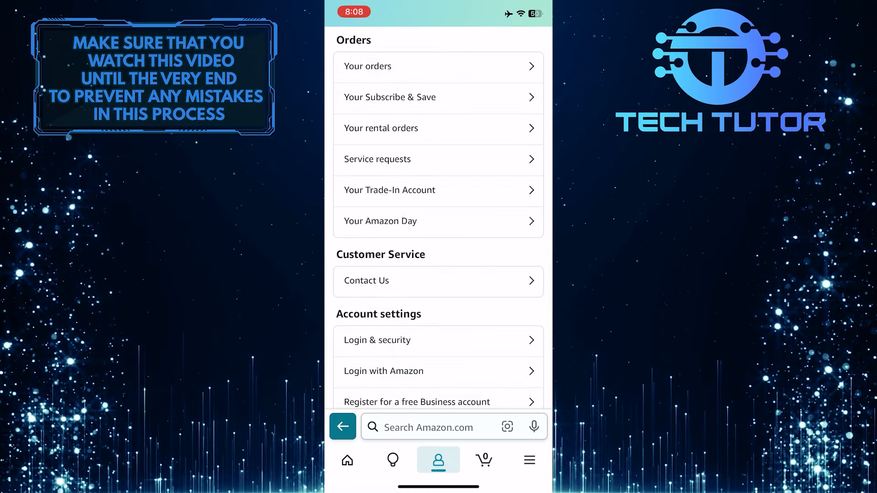
scroll("down", 3)
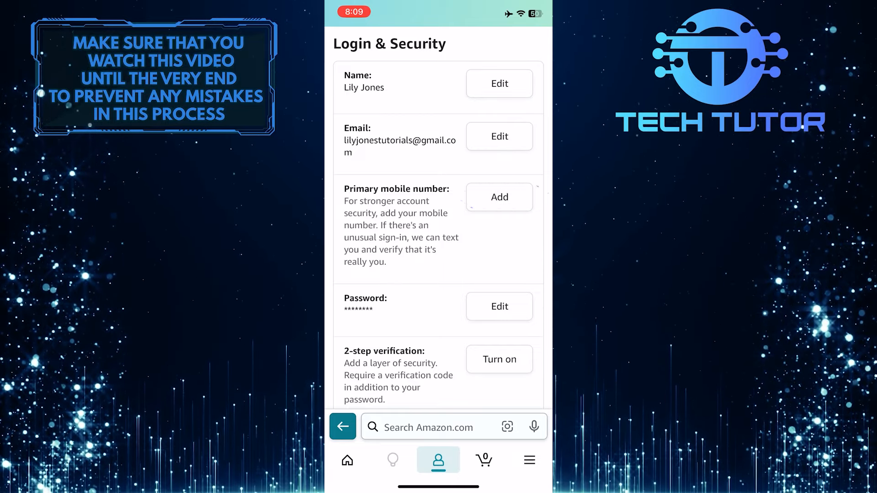
Start adding a primary mobile number, reaching the Add Mobile Phone Number form.
left_click(499, 198)
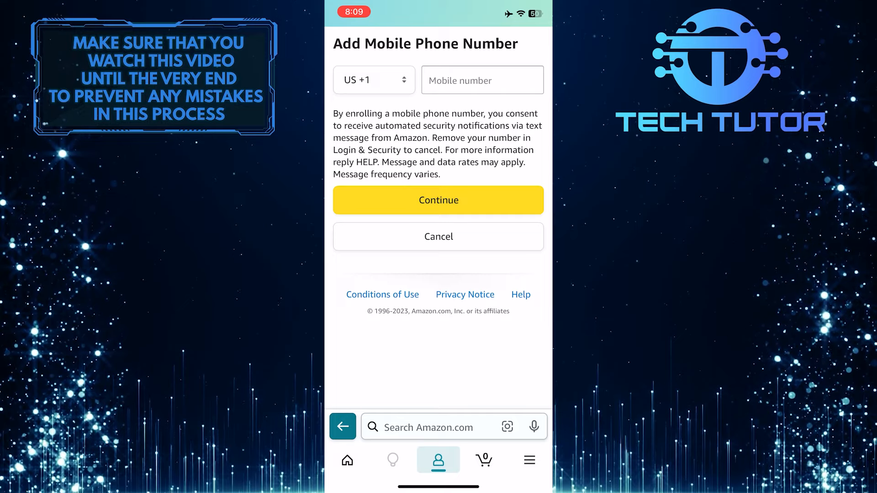
left_click(438, 200)
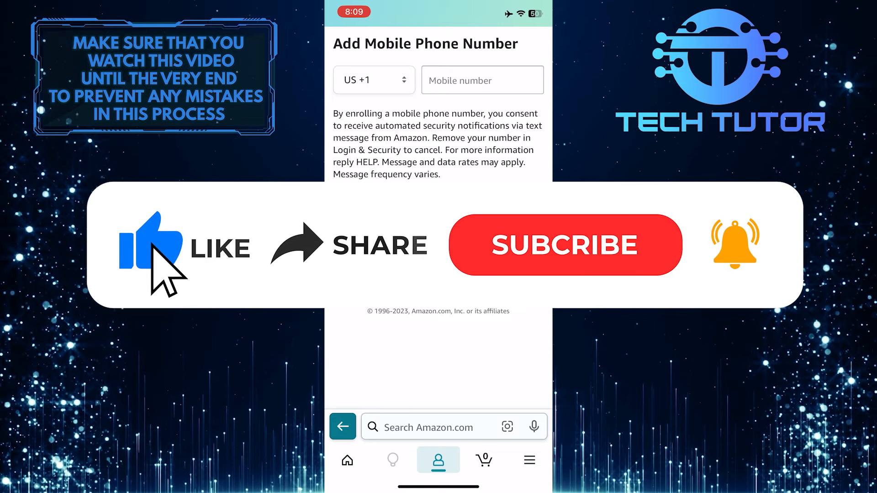
mouse_move(447, 280)
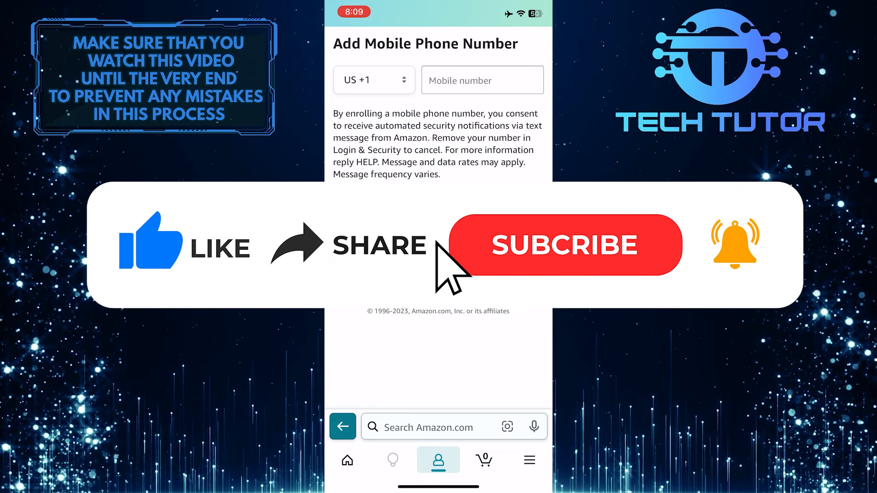
left_click(564, 245)
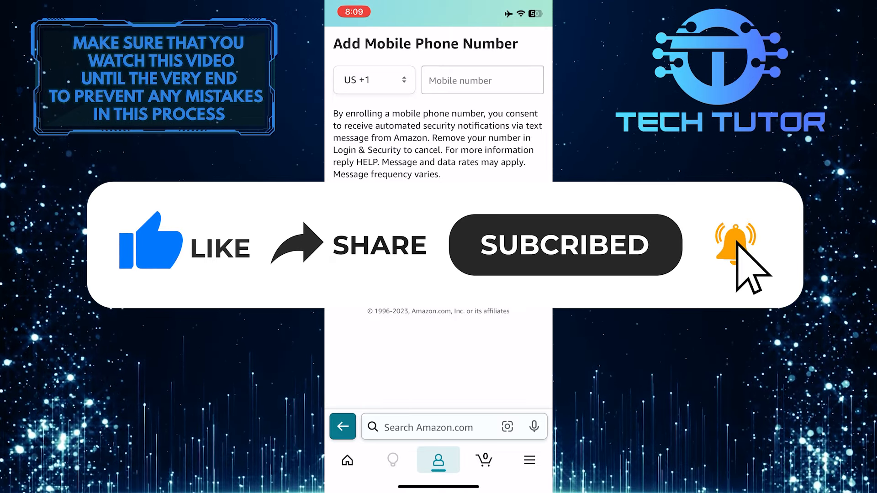